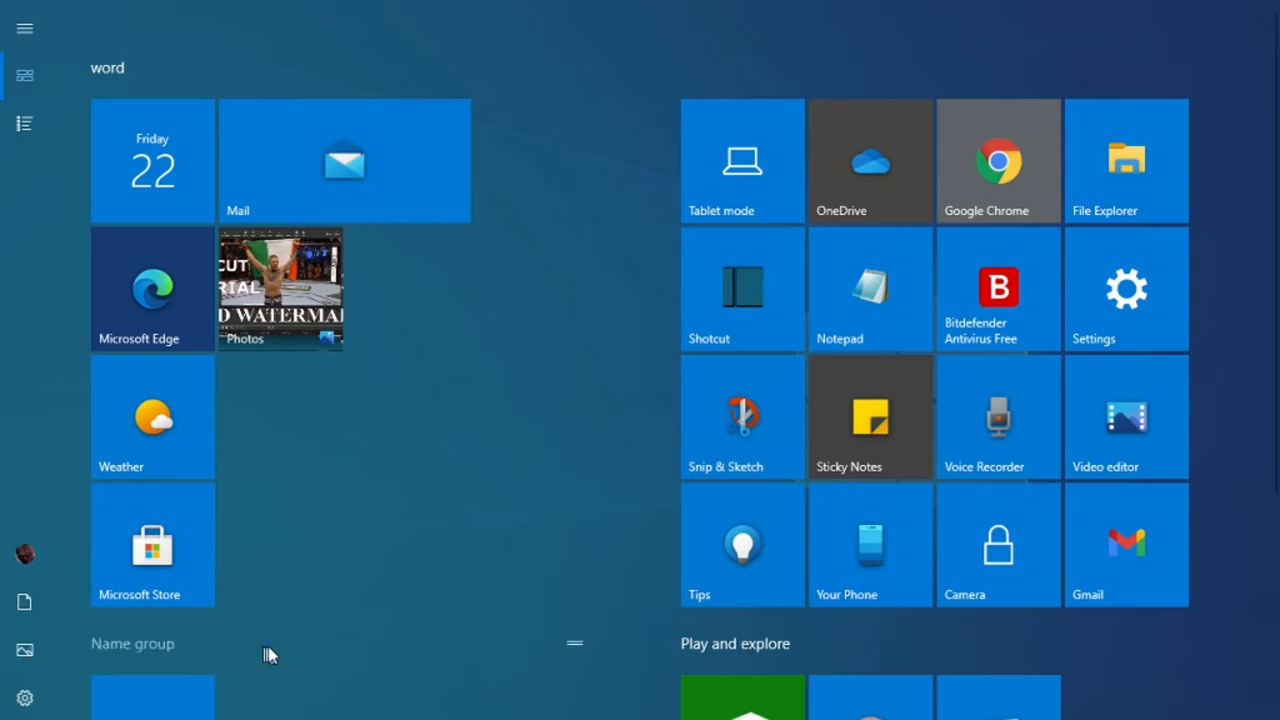
mouse_move(320, 604)
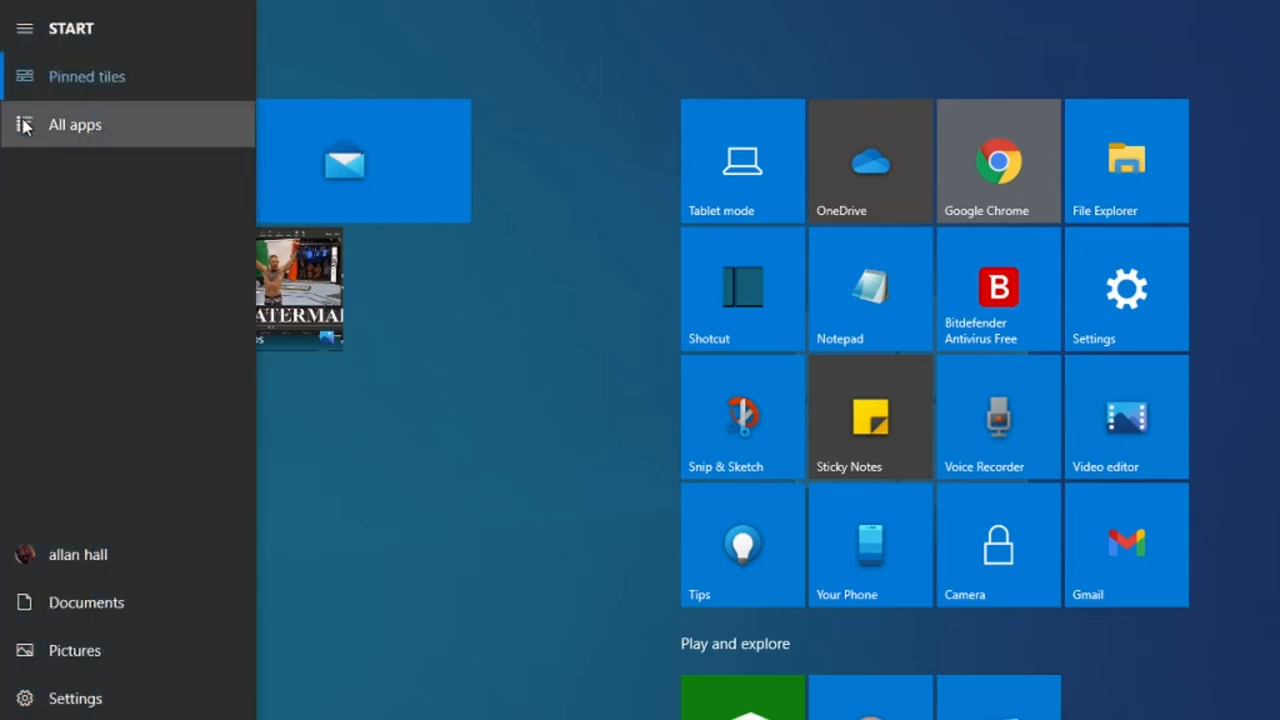
Step: Launch the Office app from the full All apps list in the Start menu
click(76, 124)
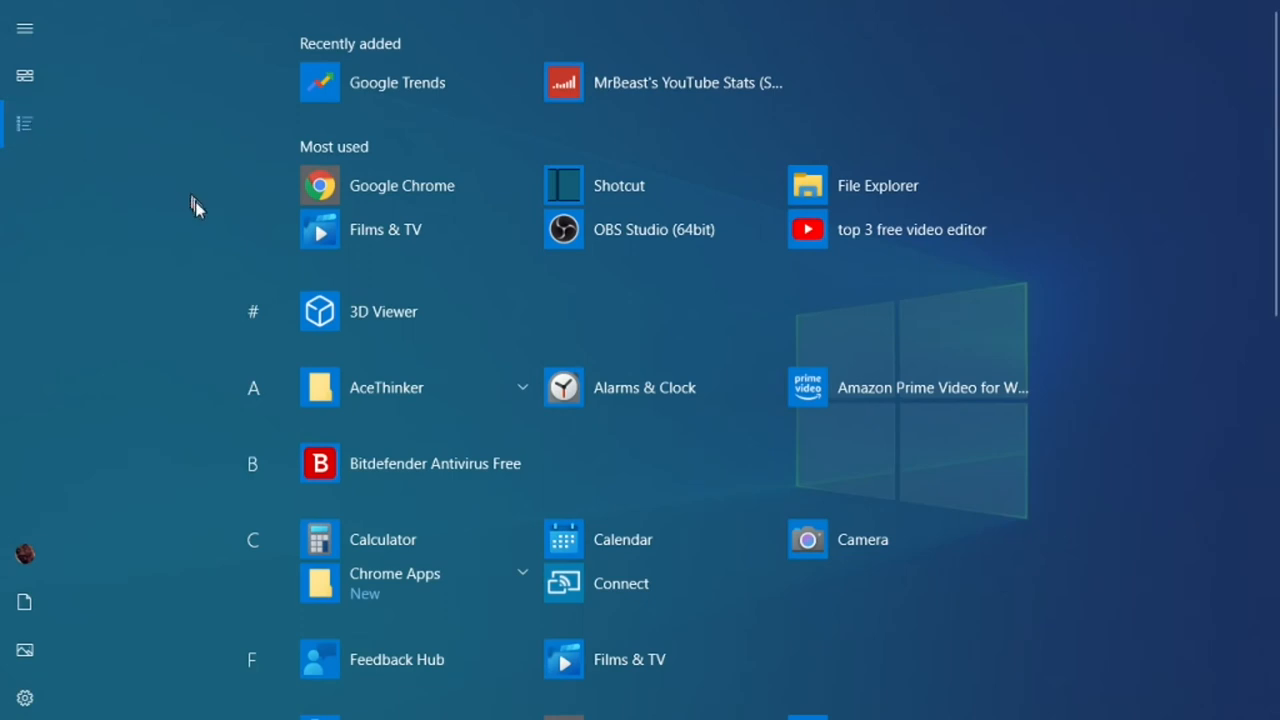
mouse_move(392, 346)
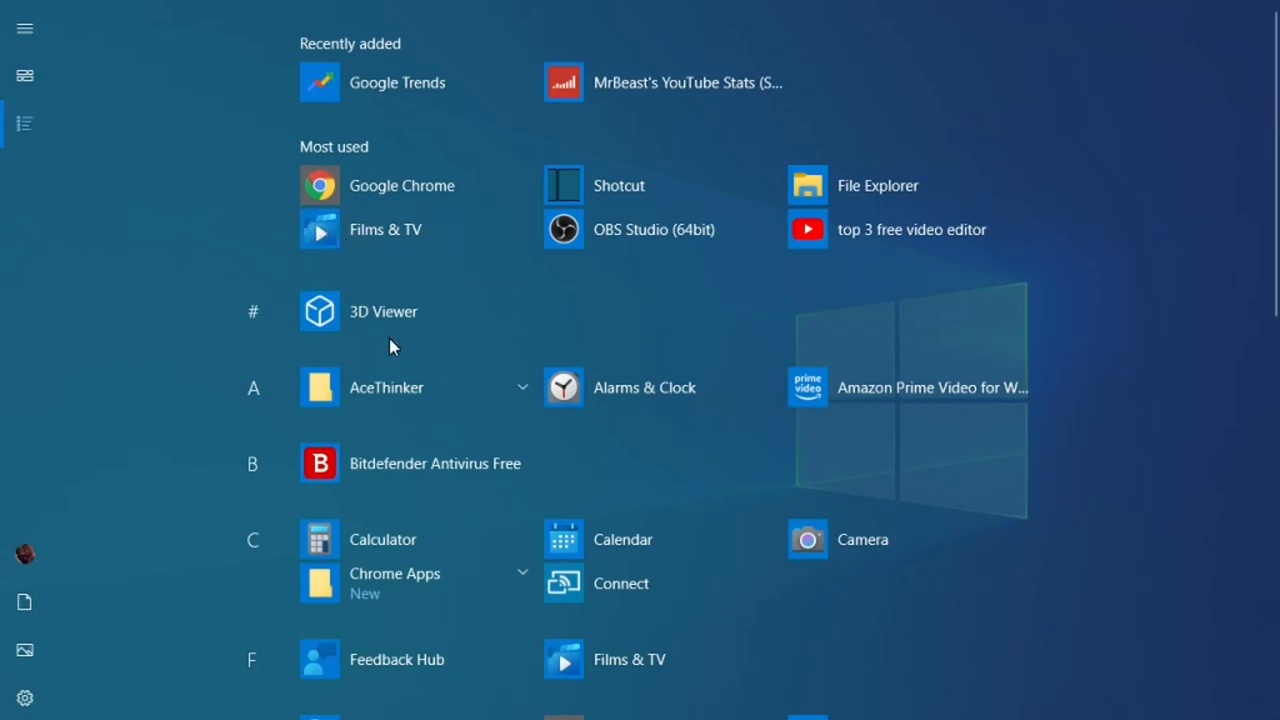
mouse_move(1036, 490)
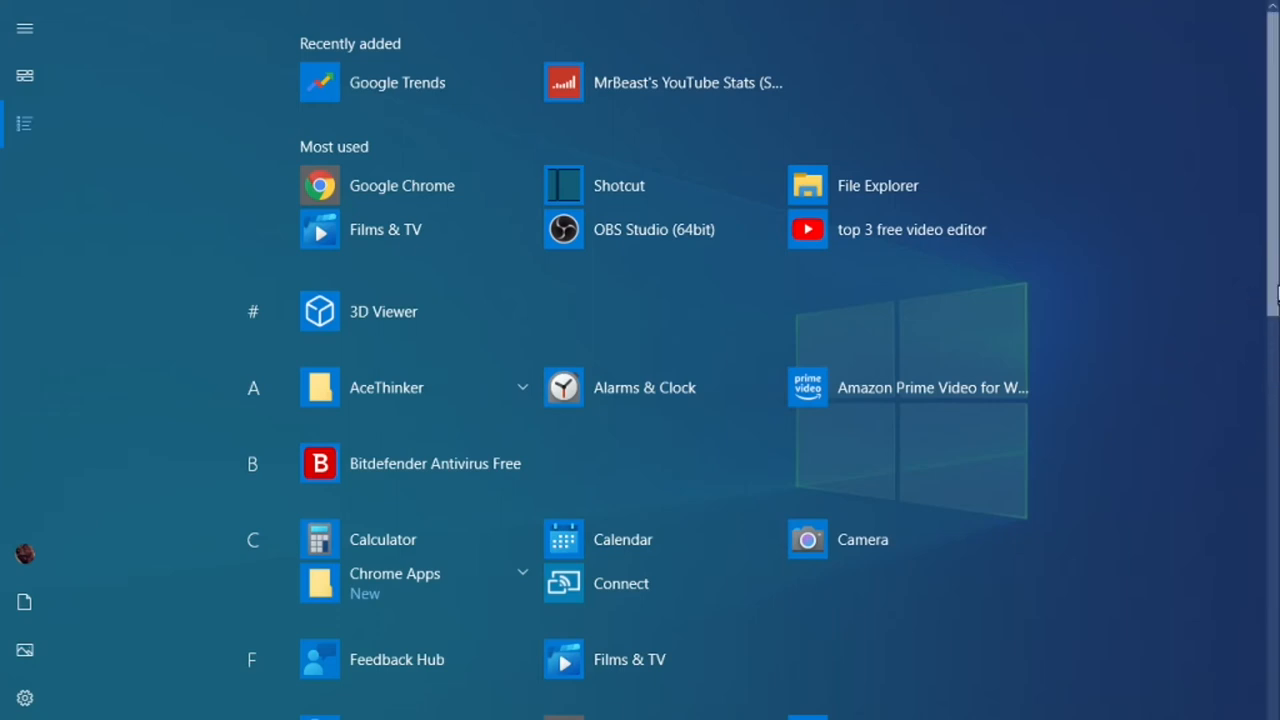
scroll(down, 3)
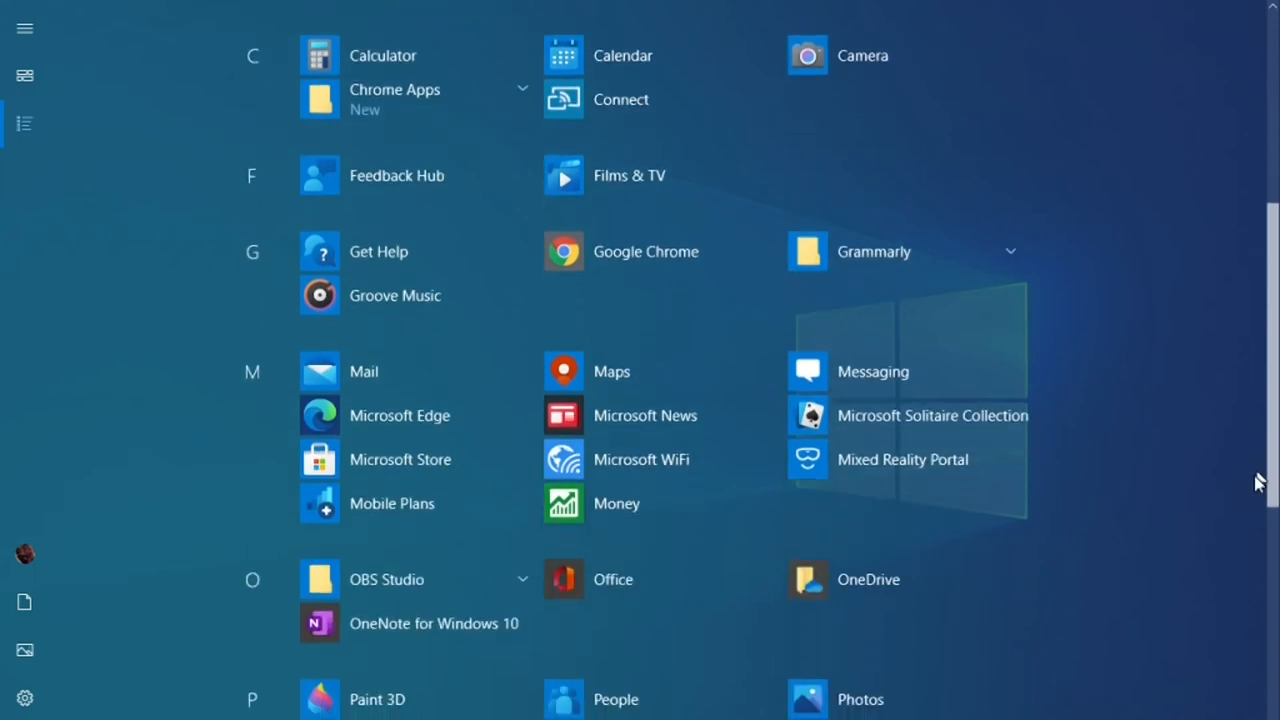
scroll(down, 3)
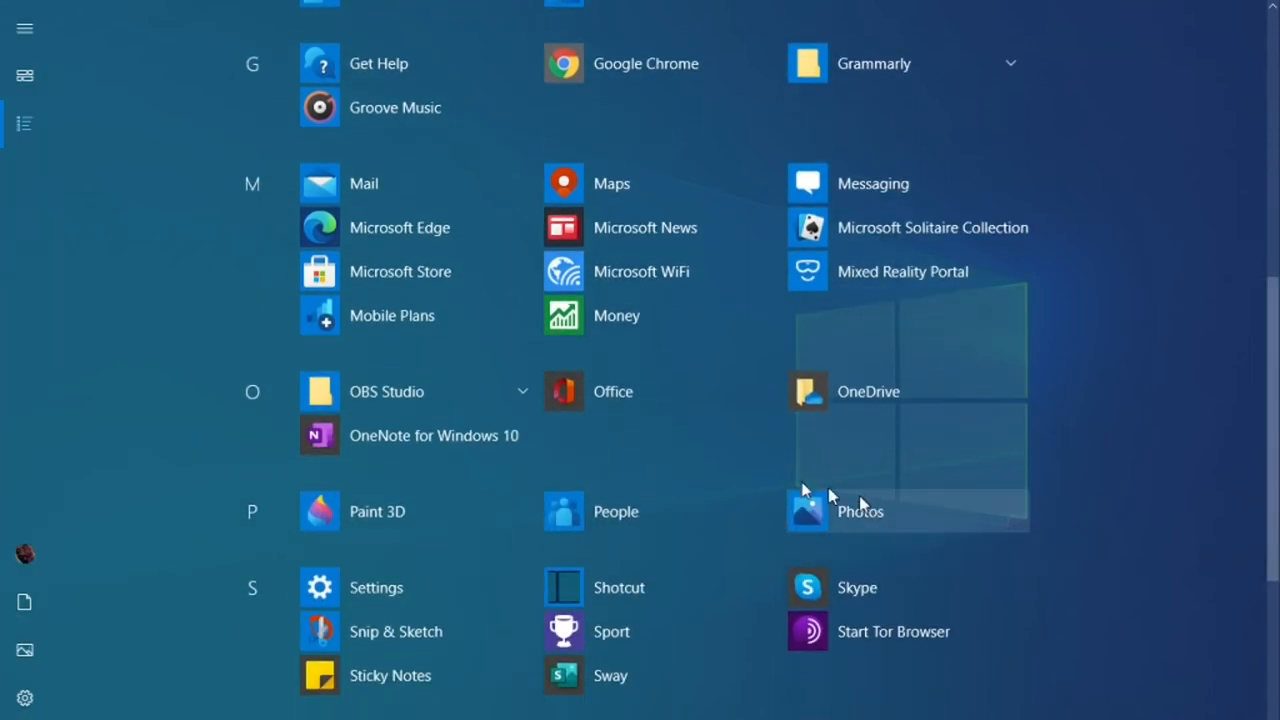
click(612, 390)
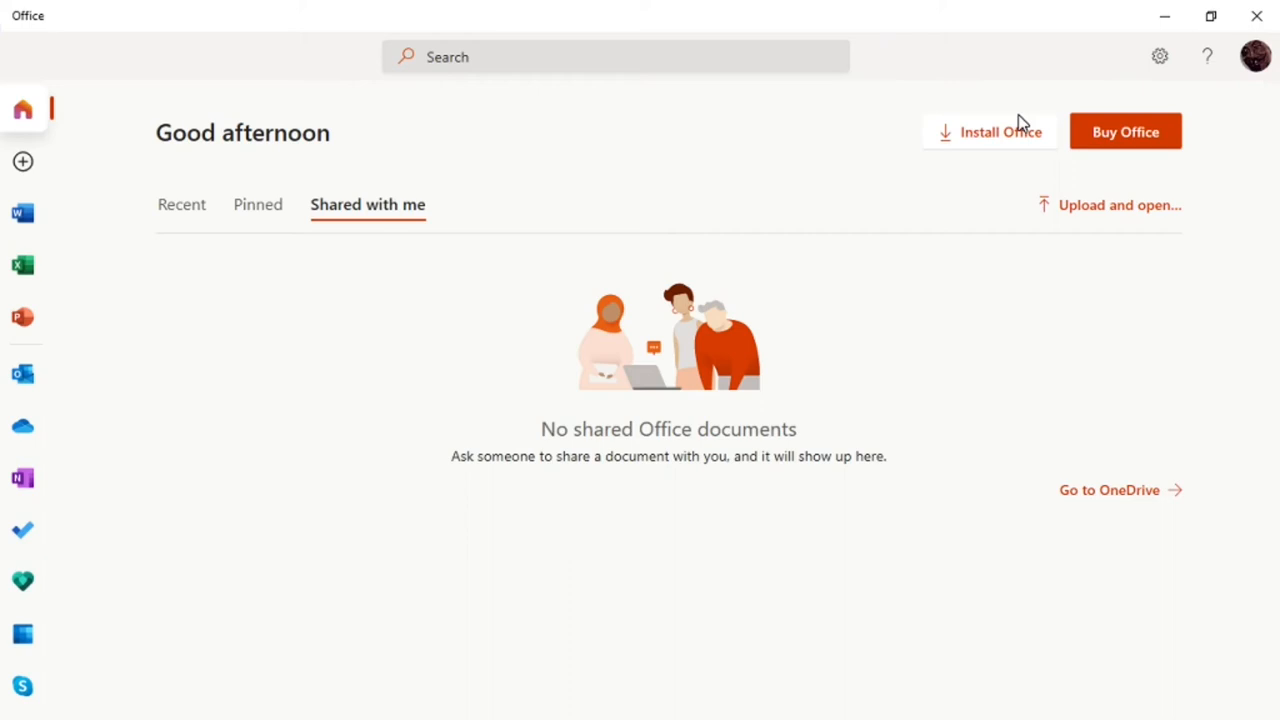
mouse_move(450, 206)
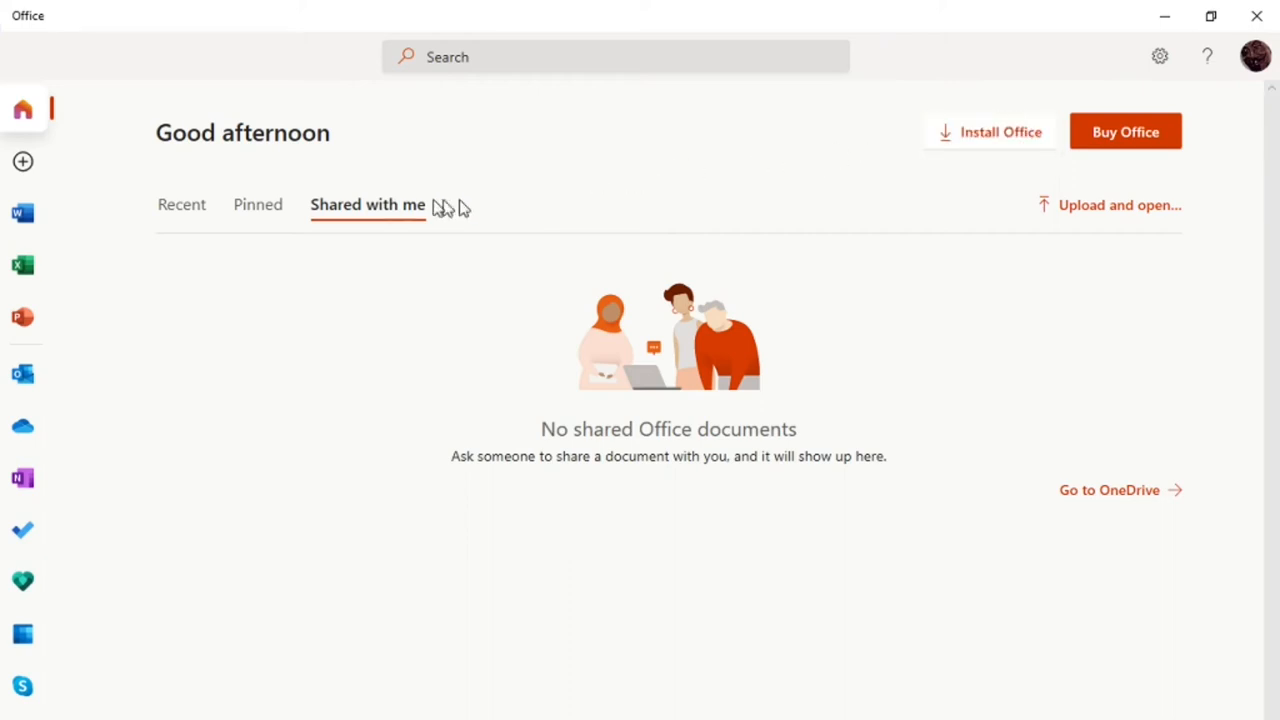
mouse_move(24, 160)
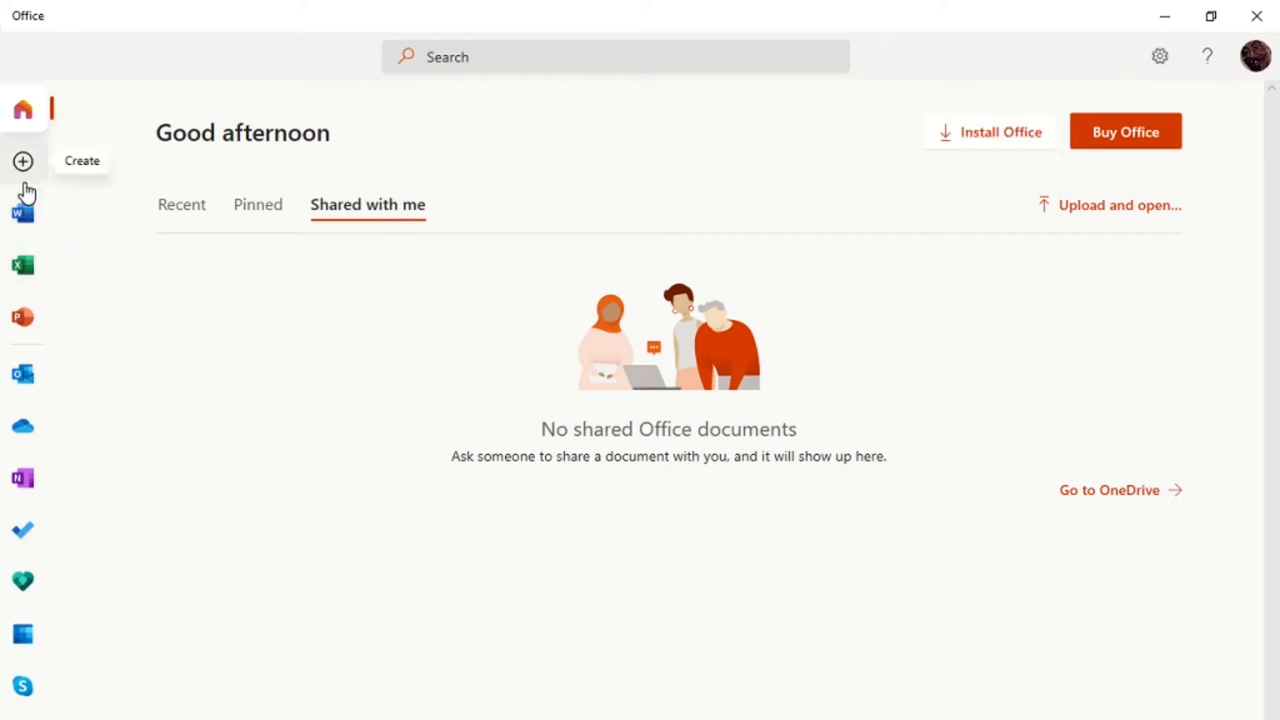
mouse_move(22, 410)
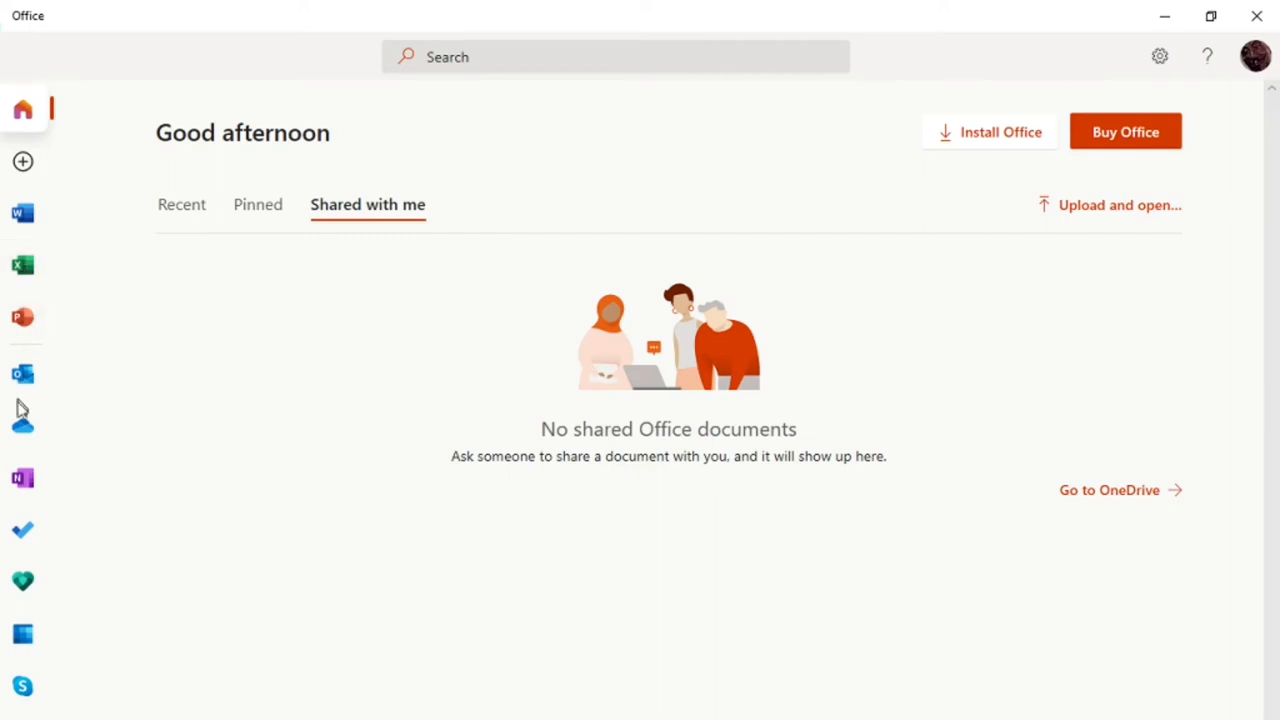
mouse_move(24, 212)
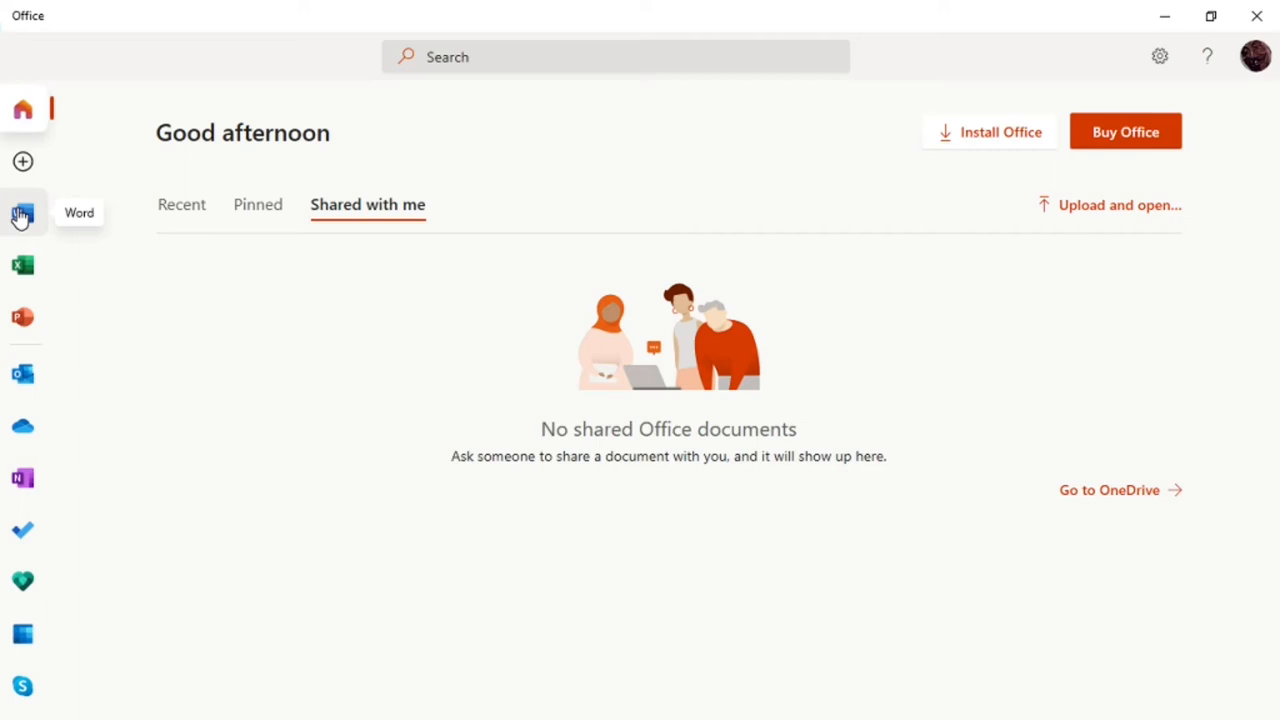
mouse_move(24, 316)
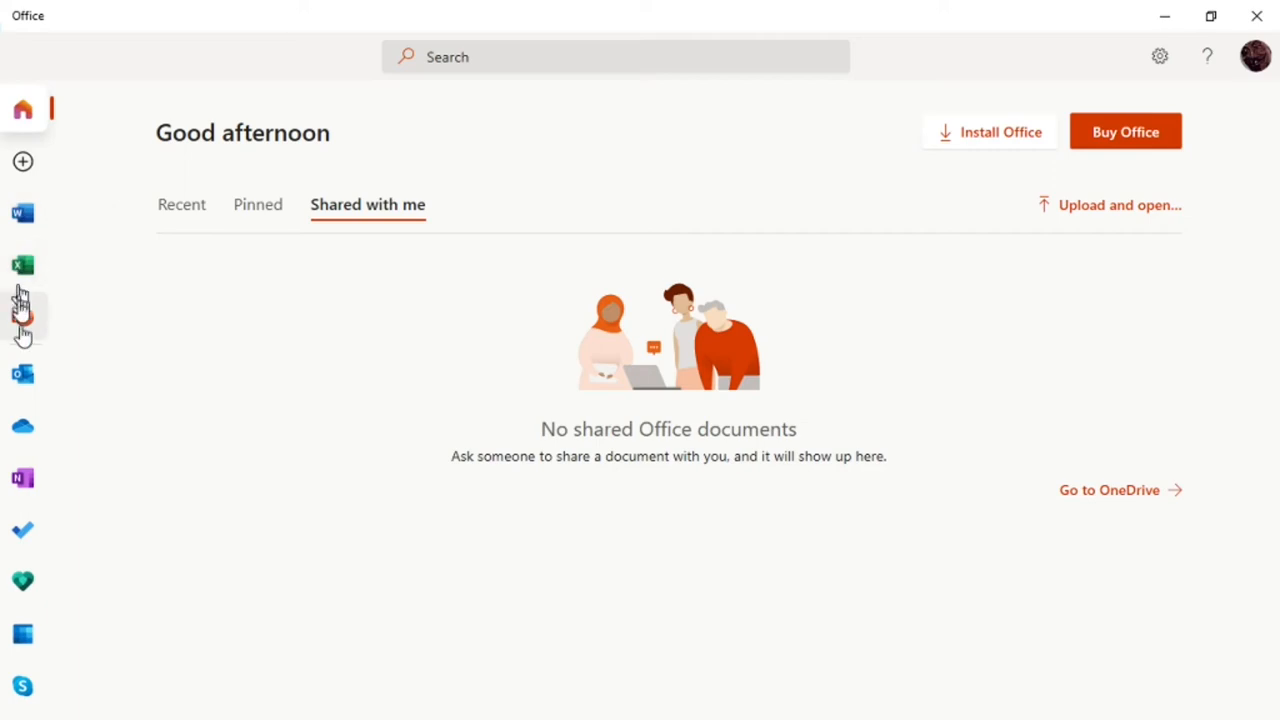
mouse_move(22, 378)
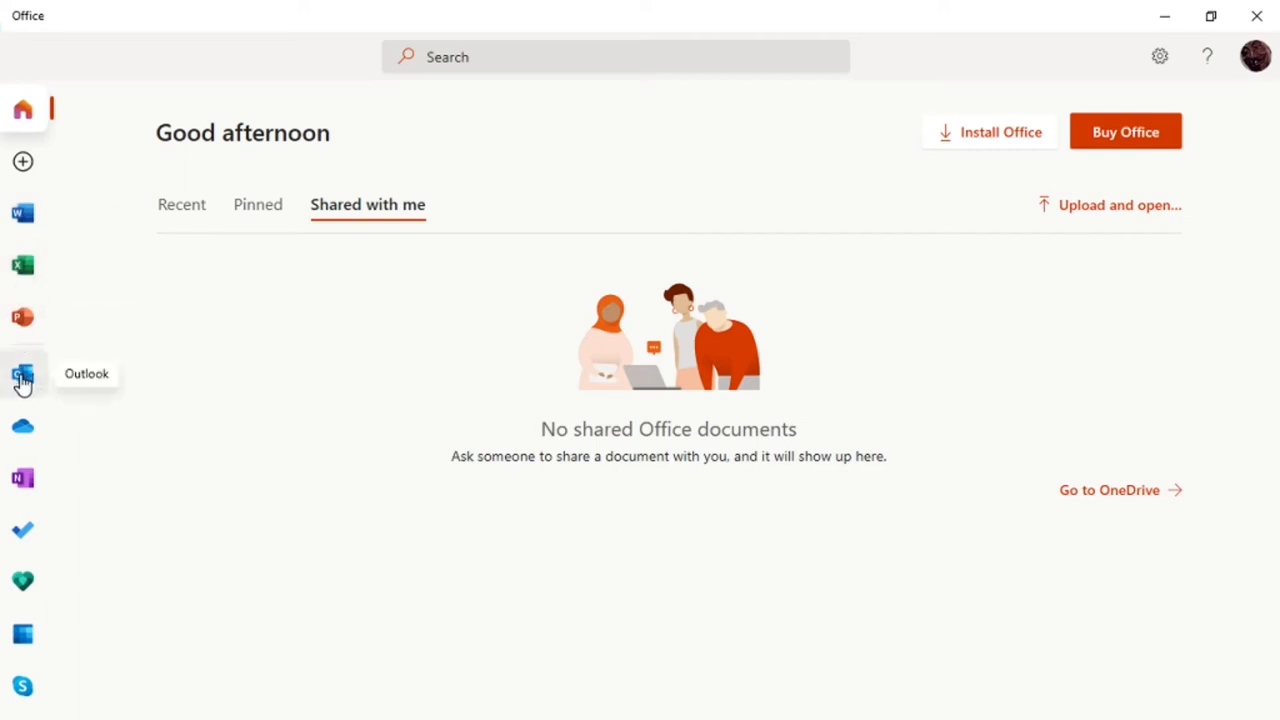
mouse_move(24, 440)
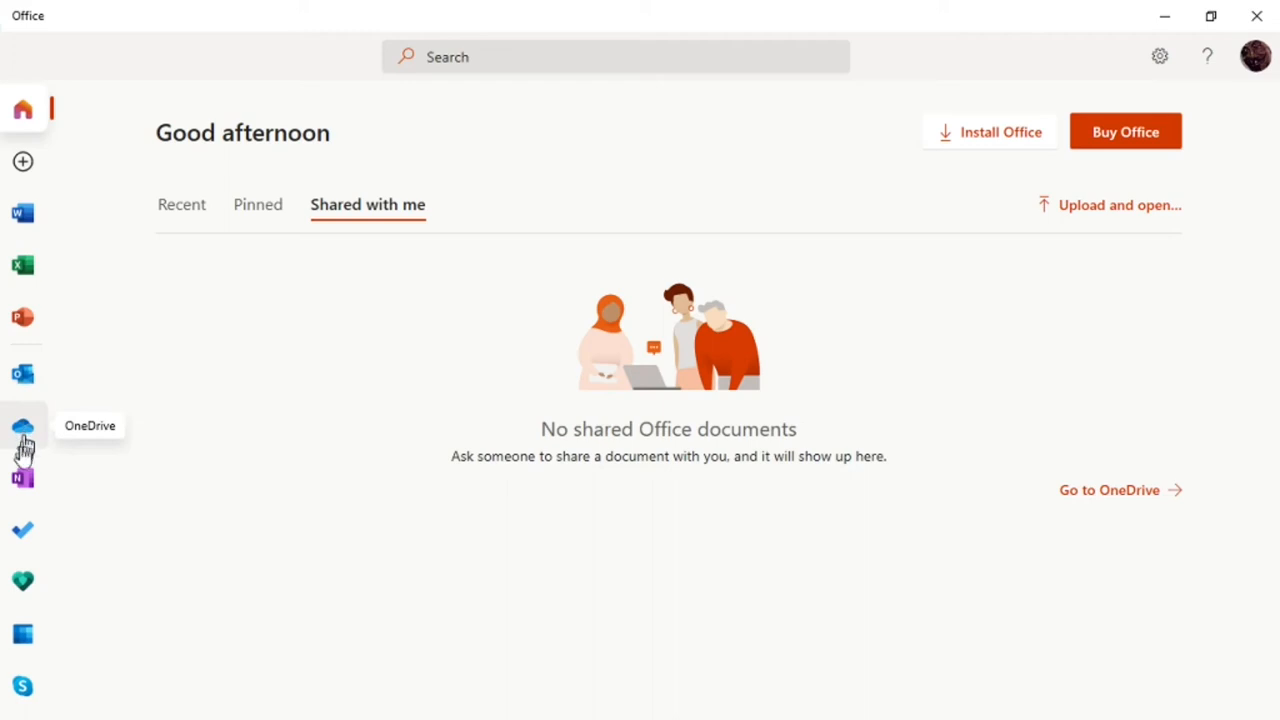
mouse_move(24, 524)
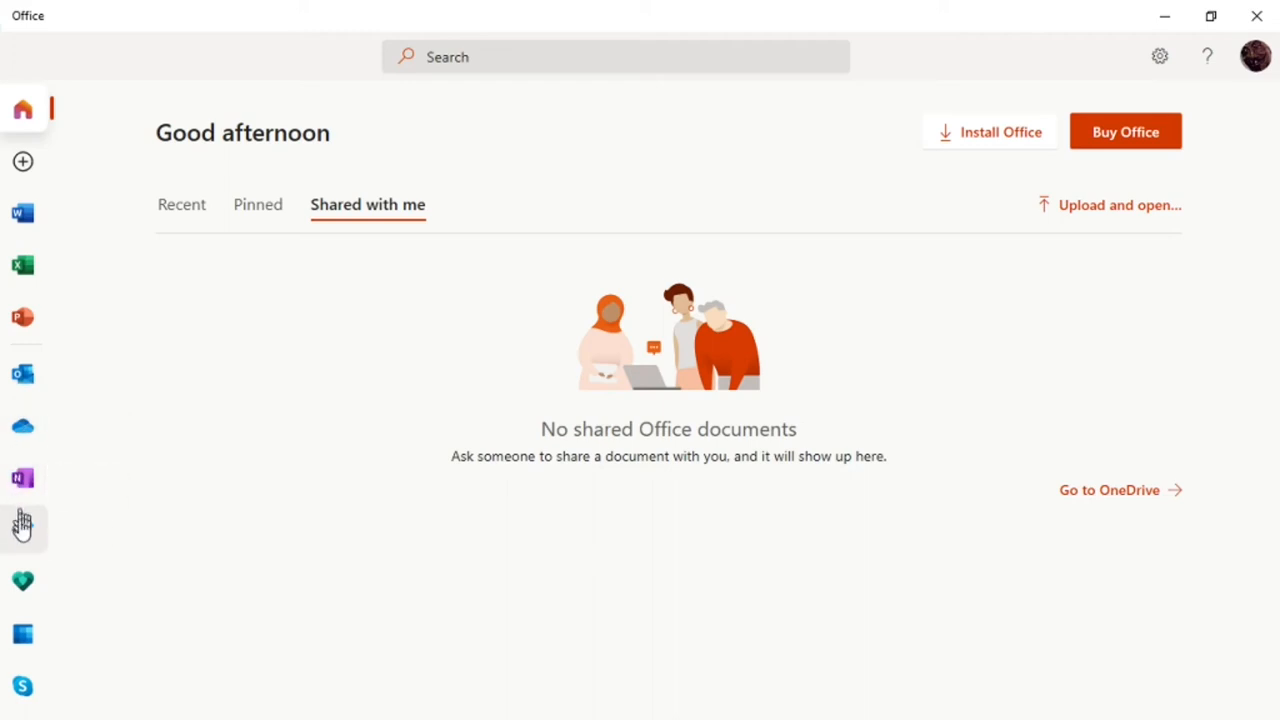
mouse_move(22, 690)
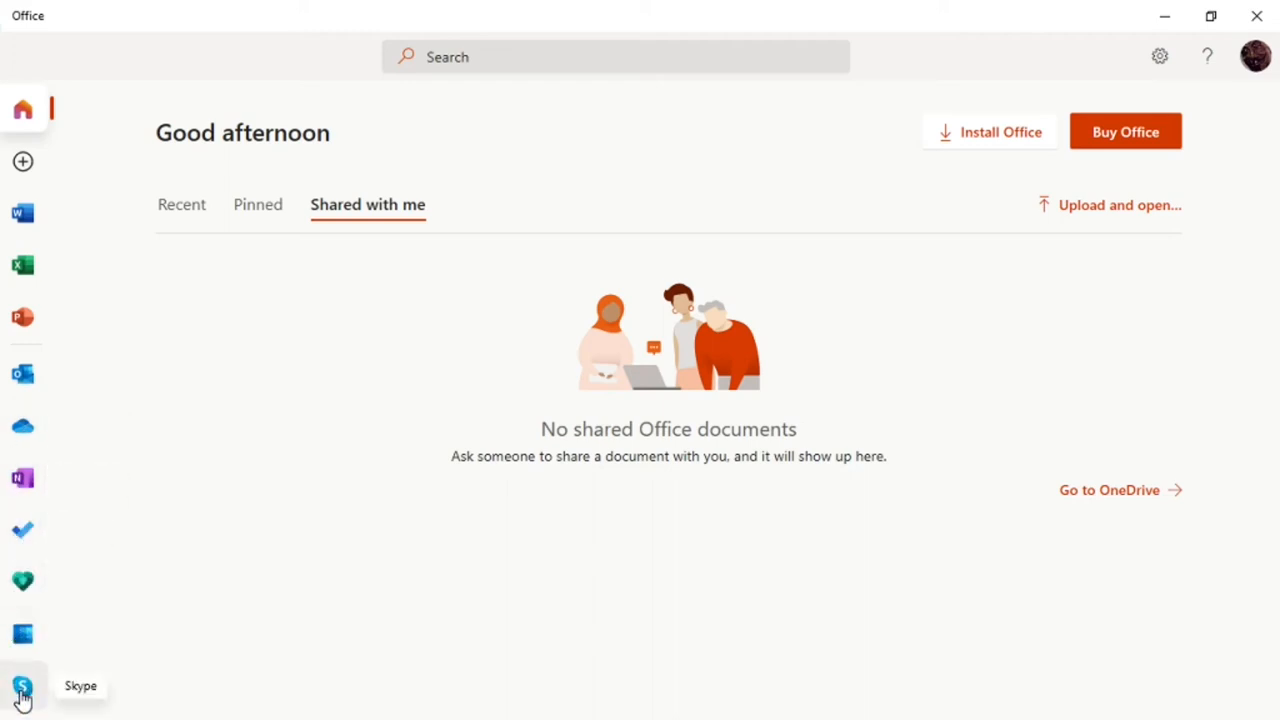
mouse_move(240, 604)
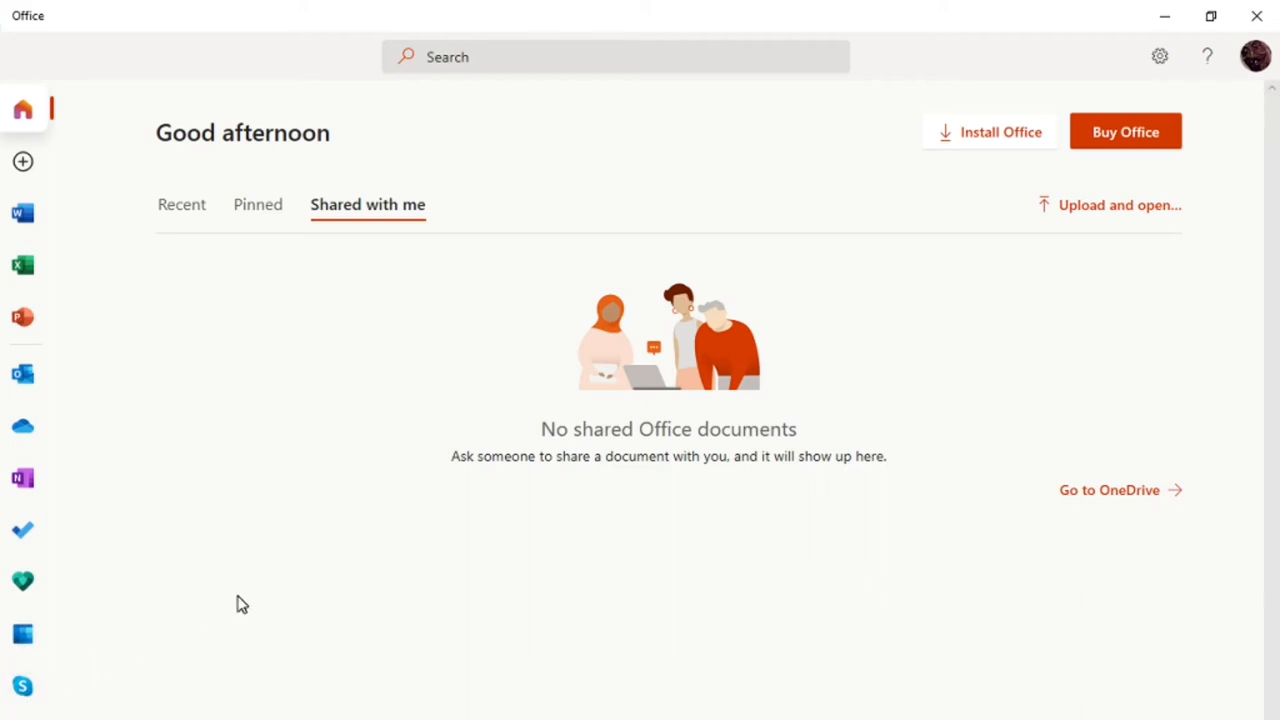
mouse_move(124, 396)
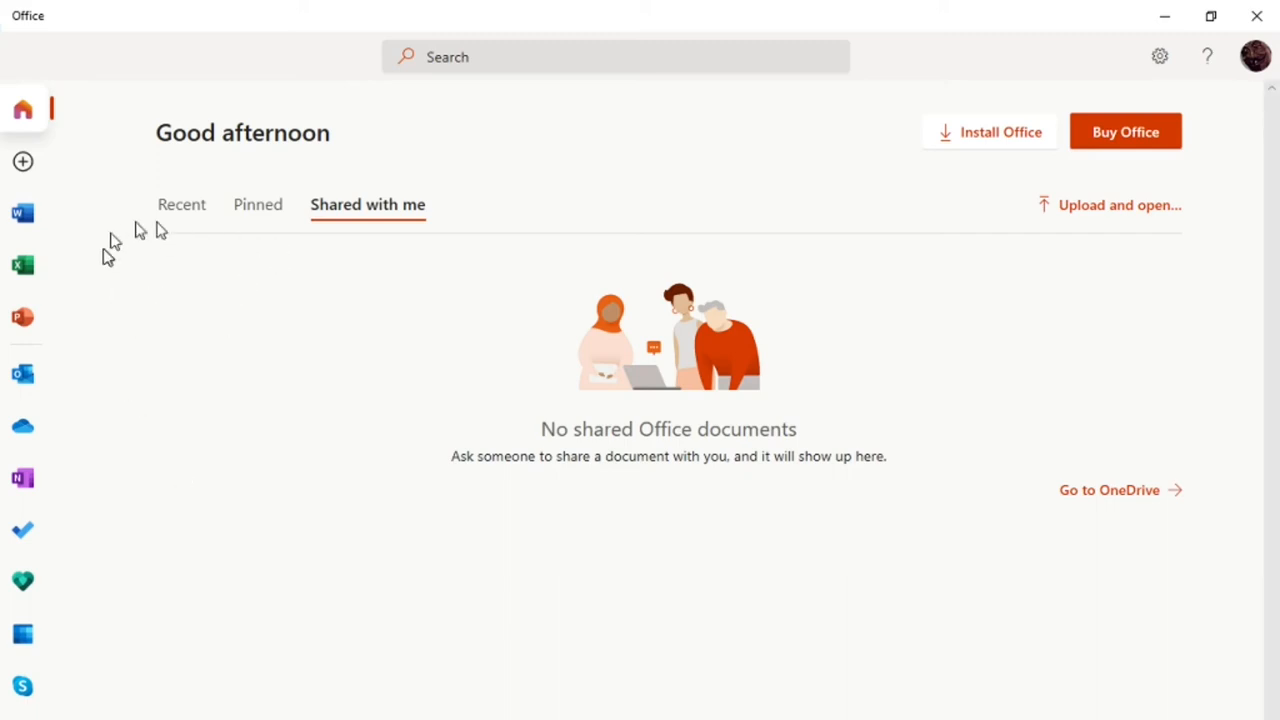
mouse_move(22, 212)
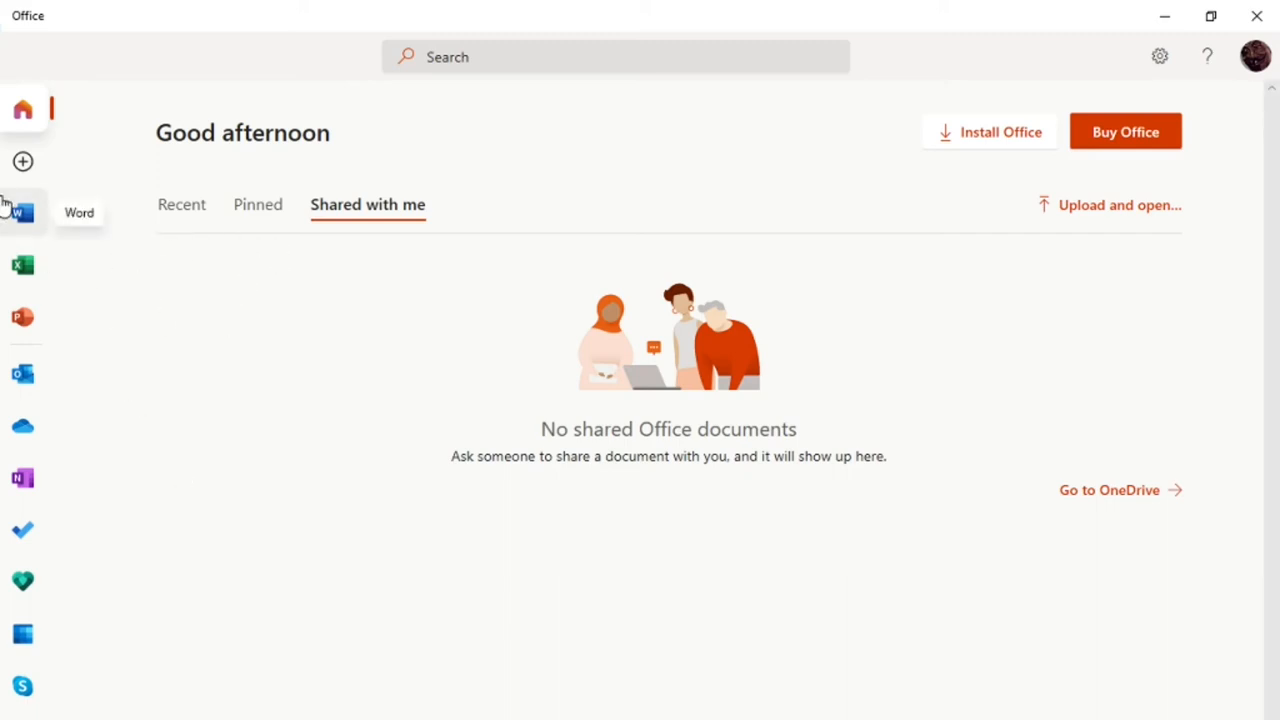
mouse_move(22, 528)
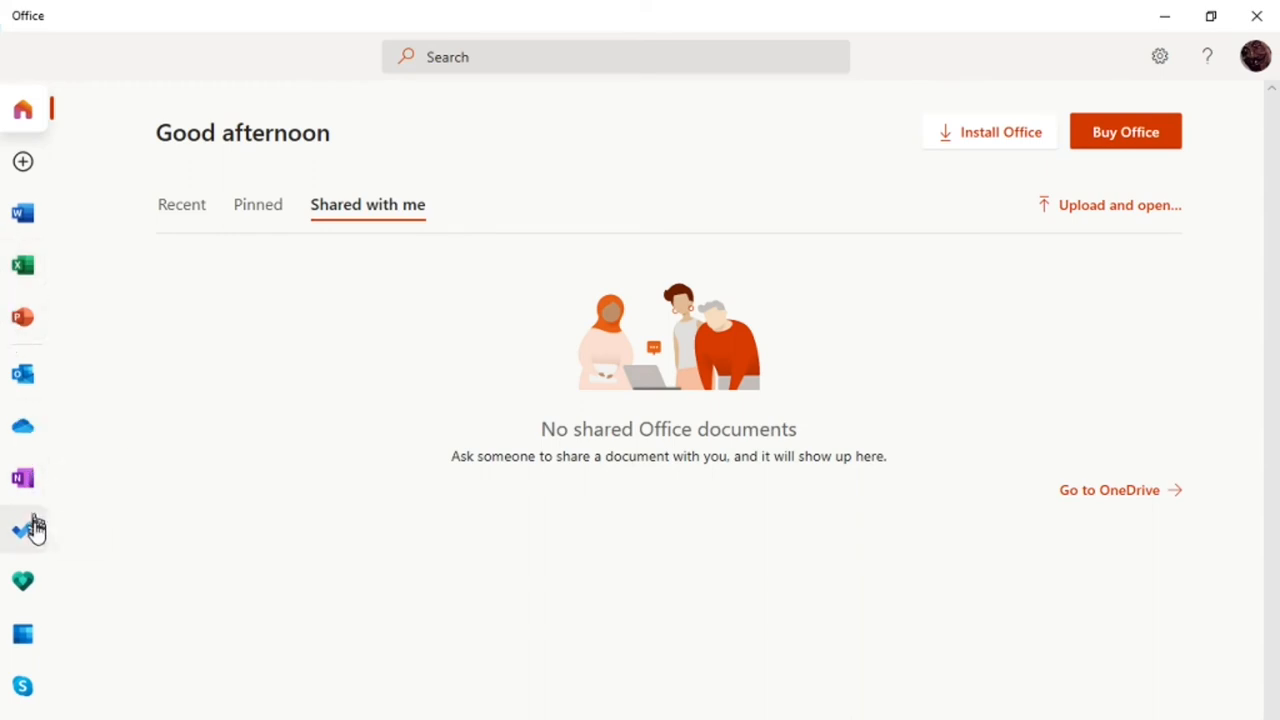
mouse_move(130, 428)
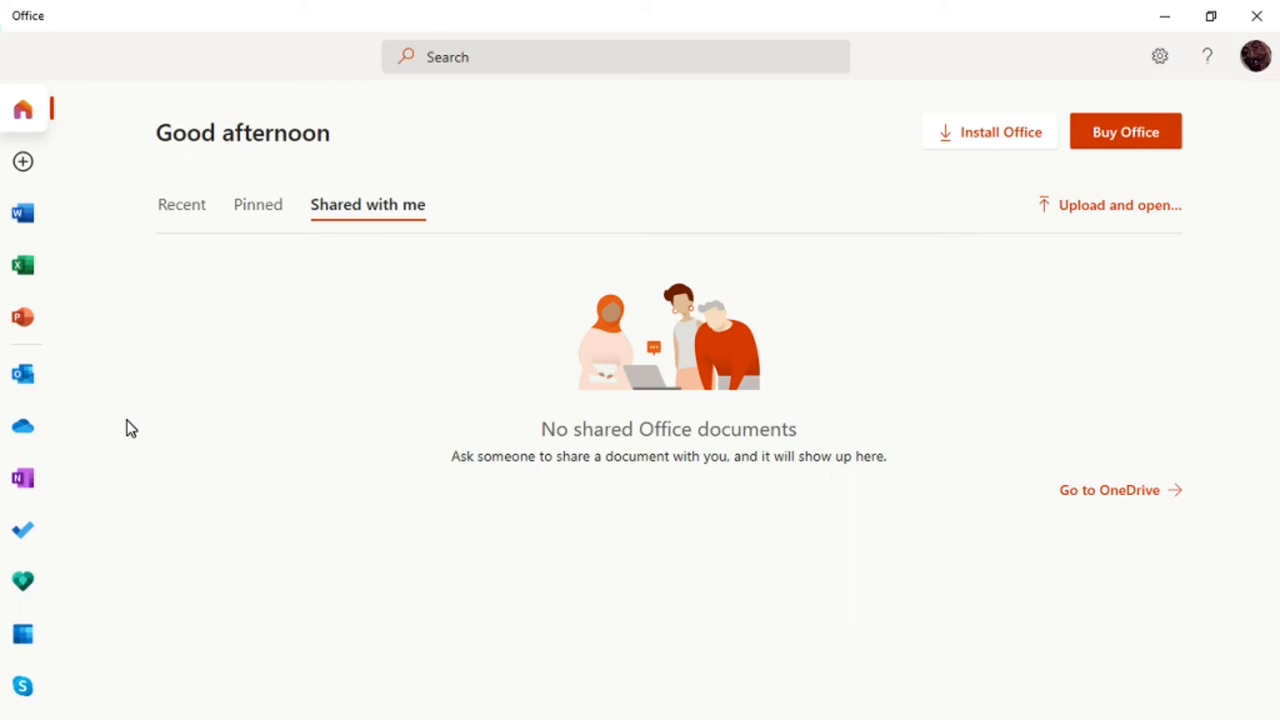
mouse_move(408, 564)
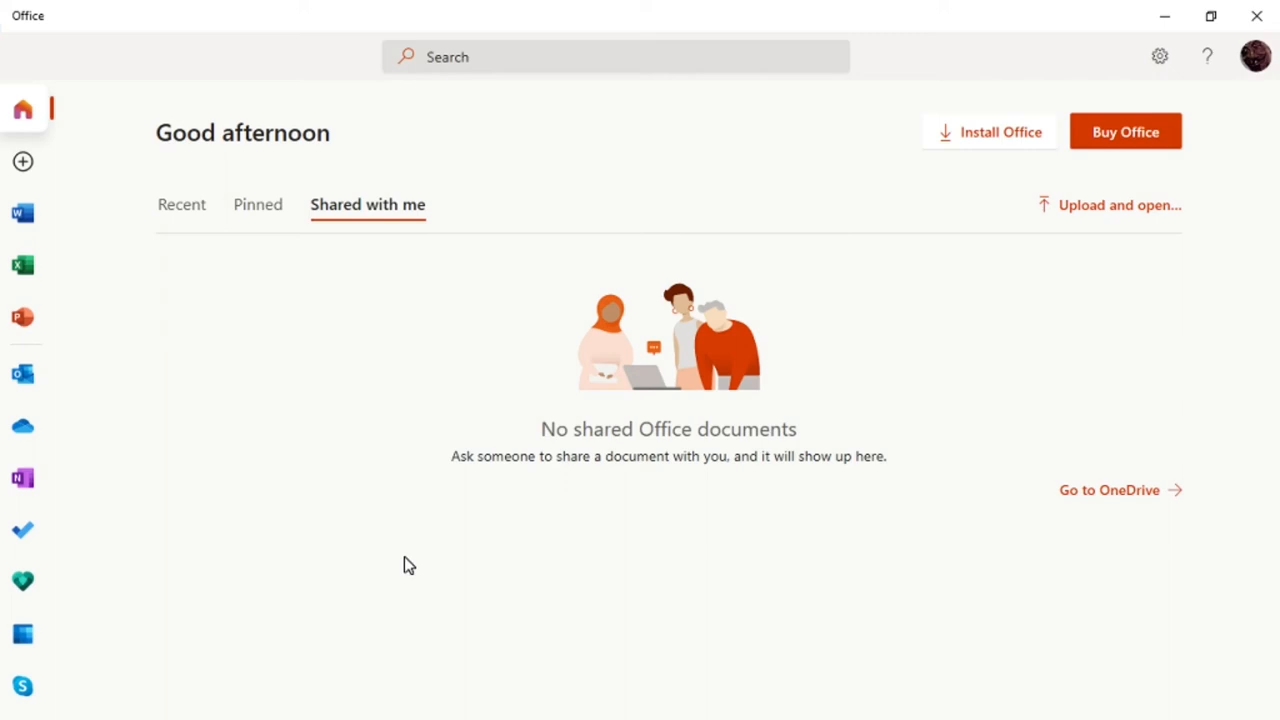
mouse_move(384, 430)
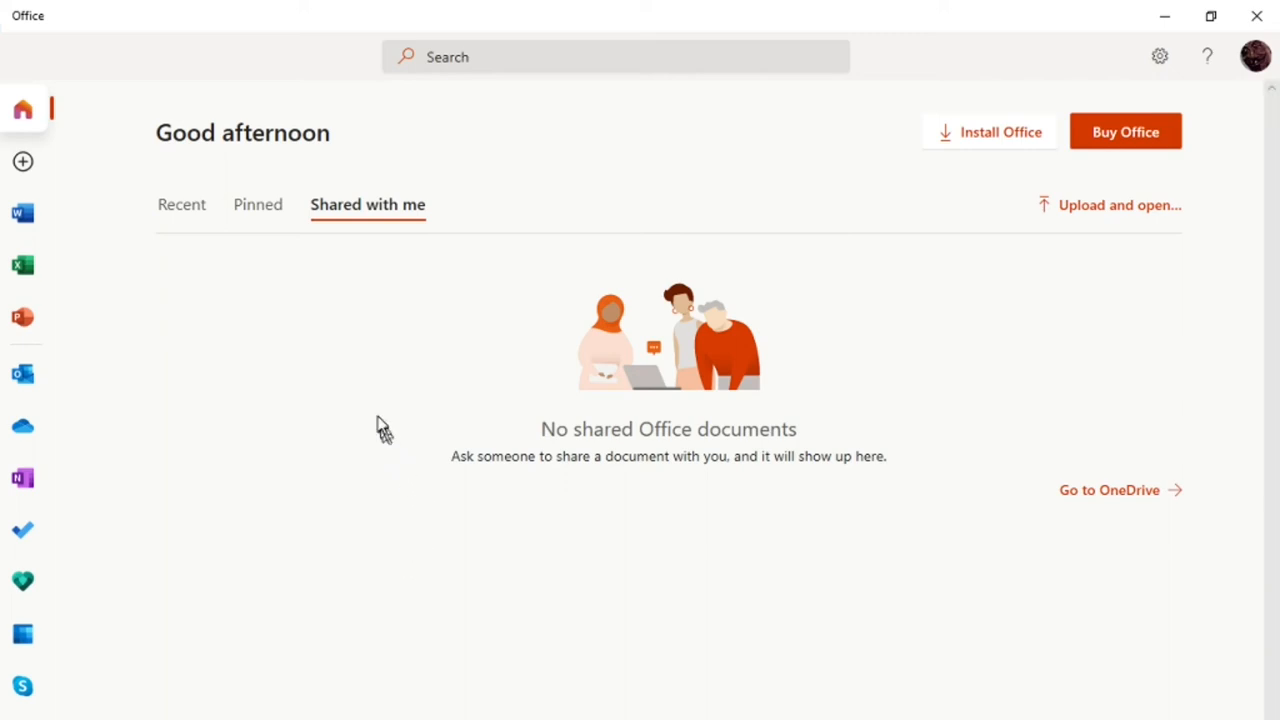
mouse_move(416, 486)
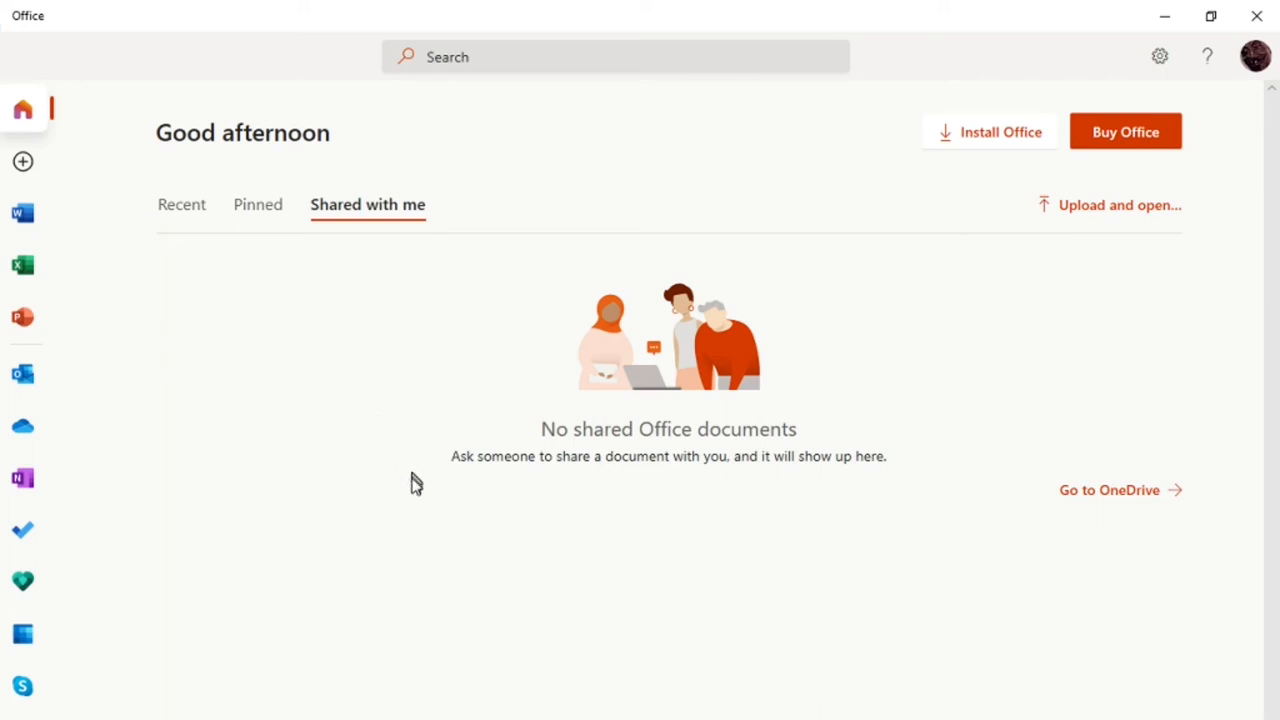
mouse_move(388, 406)
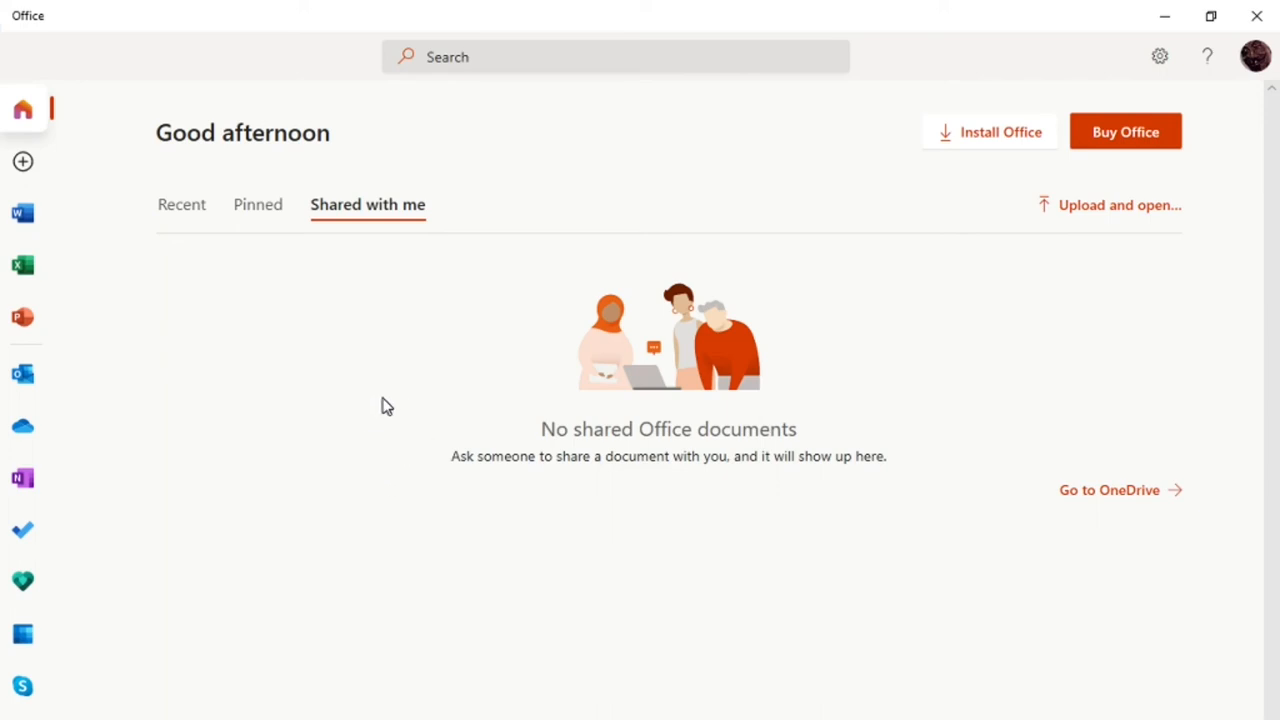